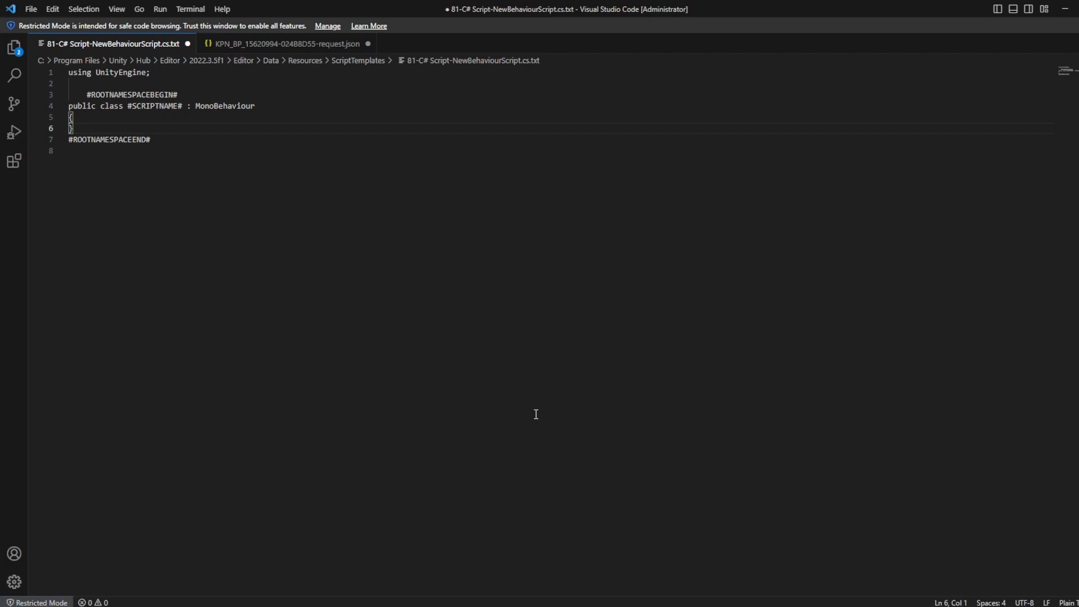
double_click(110, 140)
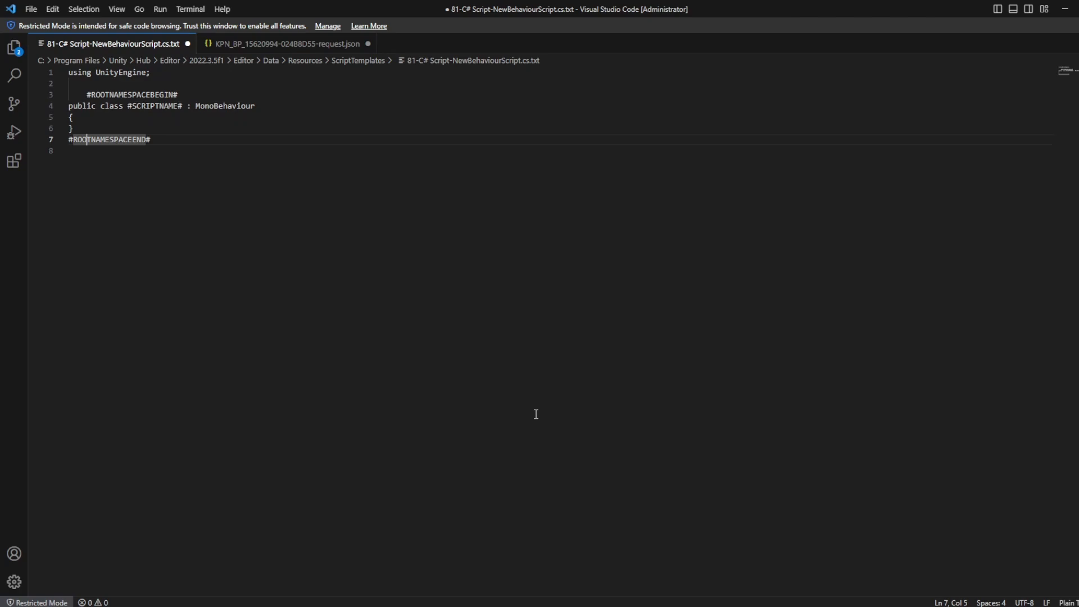